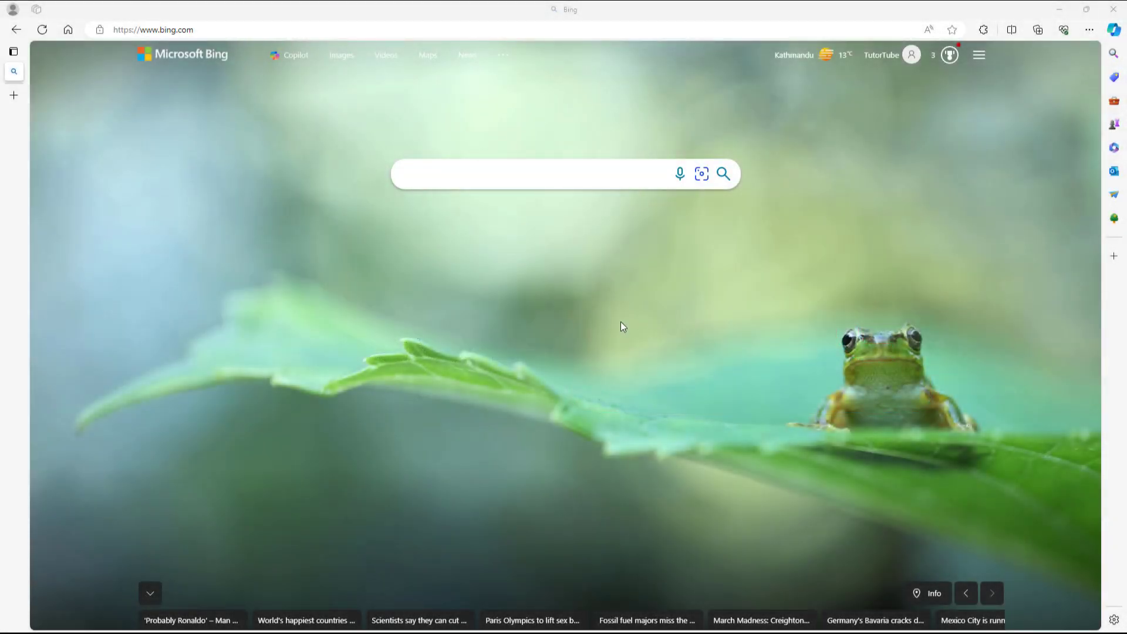
{"action": "mouse_move", "coordinate": [561, 340]}
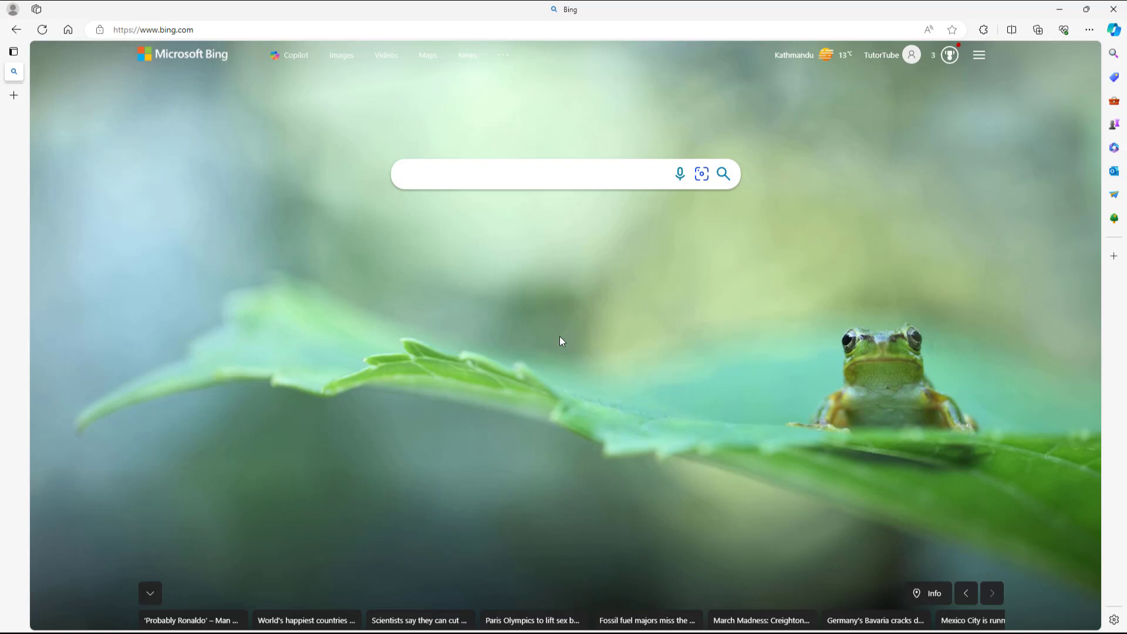
{"action": "mouse_move", "coordinate": [620, 317]}
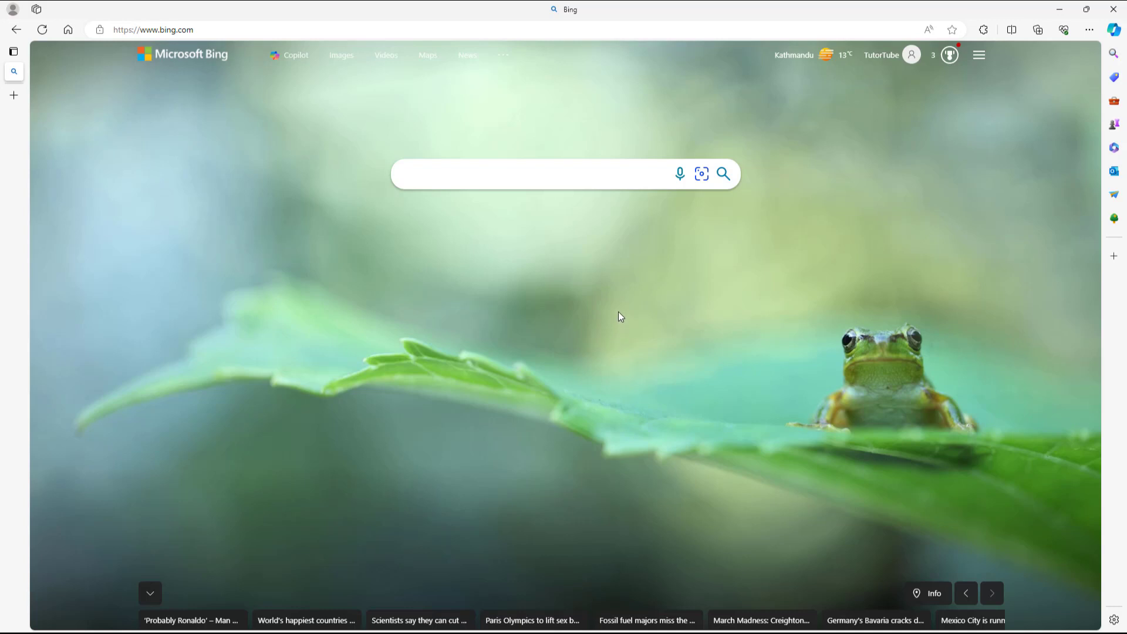
{"action": "mouse_move", "coordinate": [502, 249]}
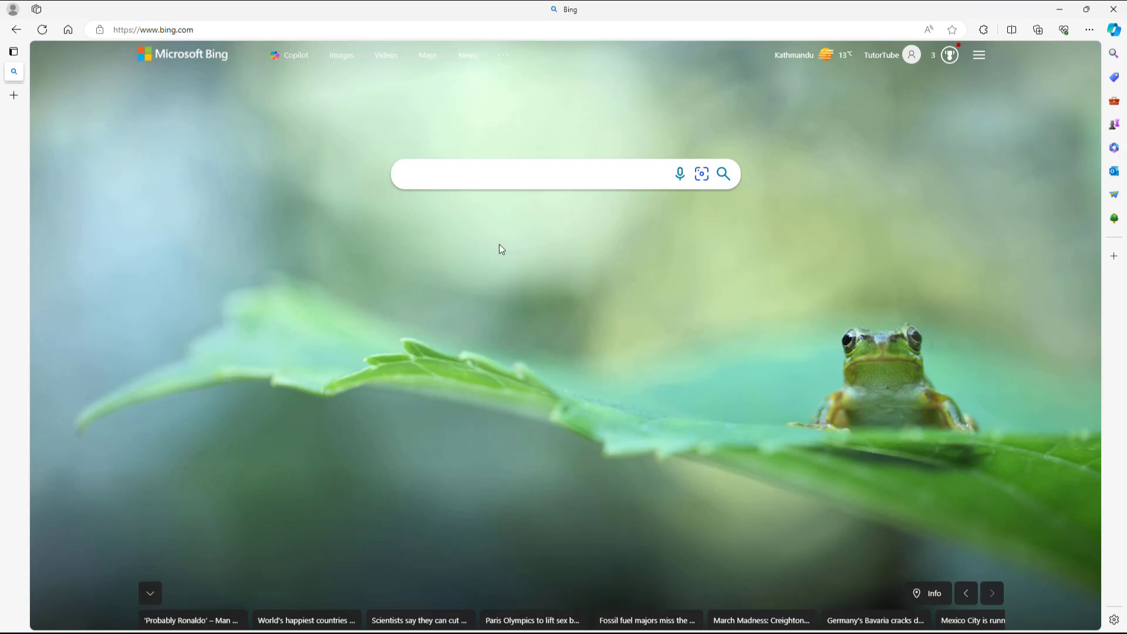
{"action": "mouse_move", "coordinate": [31, 85]}
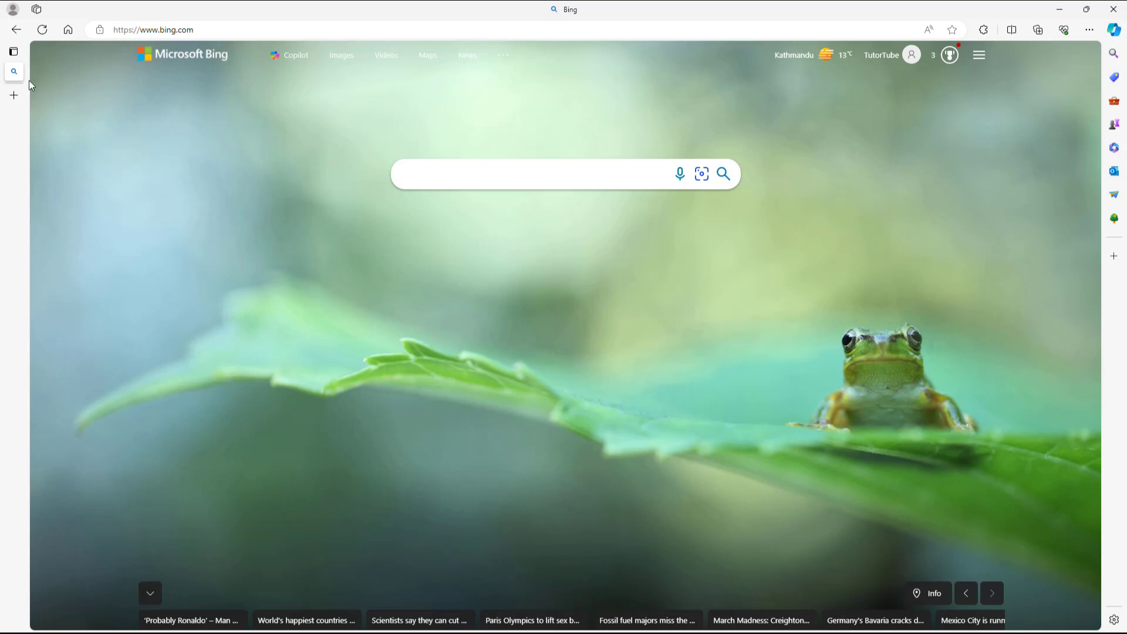
{"action": "left_click", "coordinate": [14, 72]}
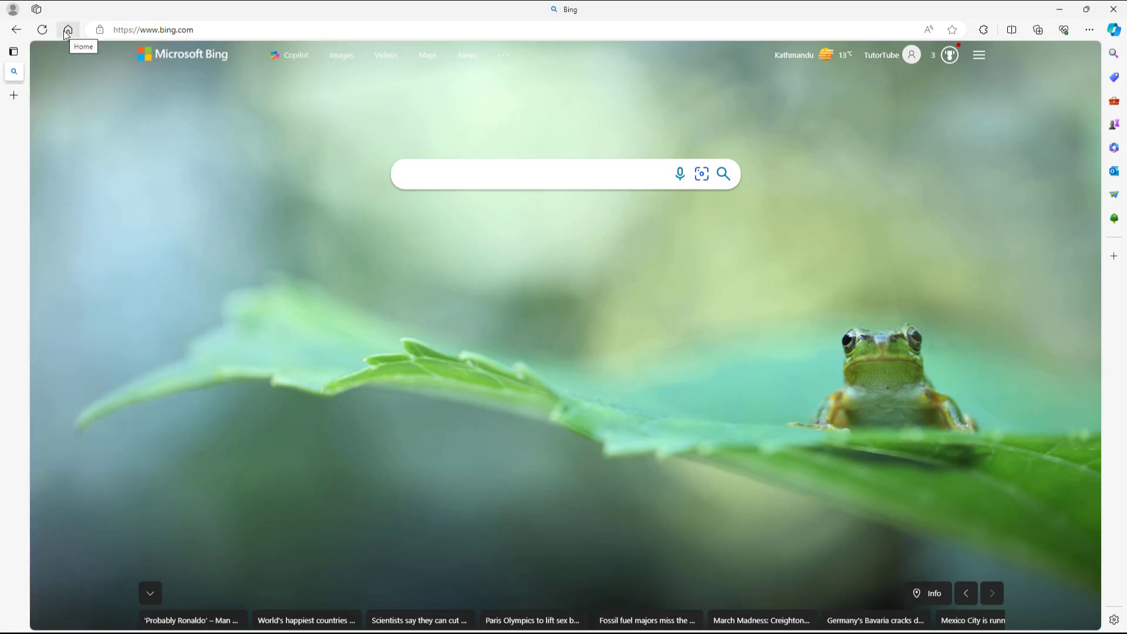
{"action": "mouse_move", "coordinate": [16, 30]}
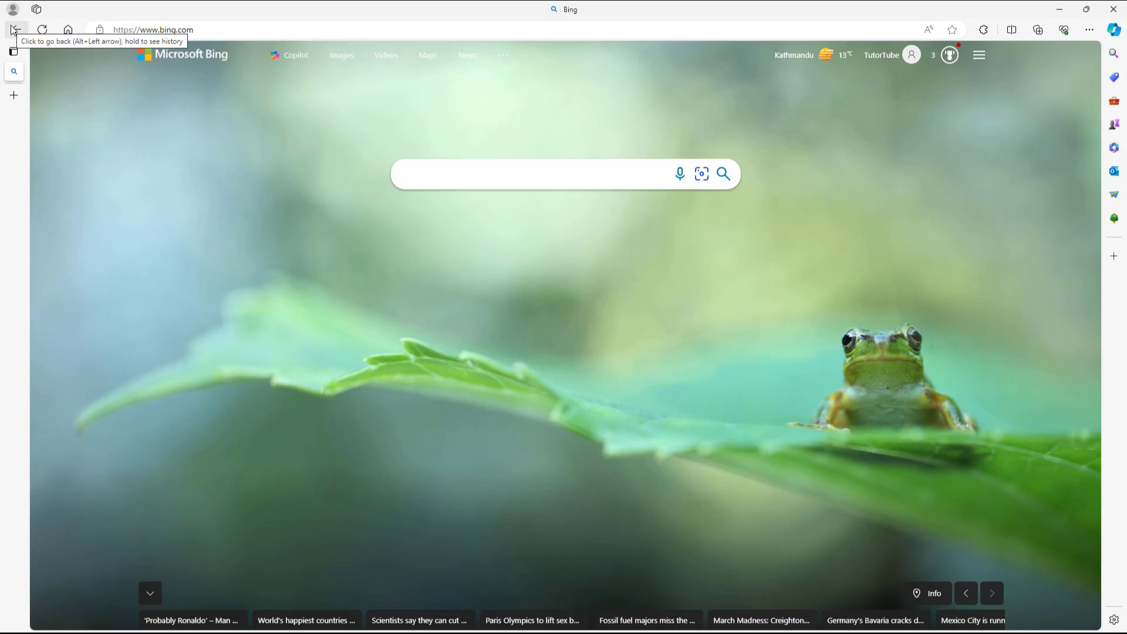
{"action": "mouse_move", "coordinate": [68, 29]}
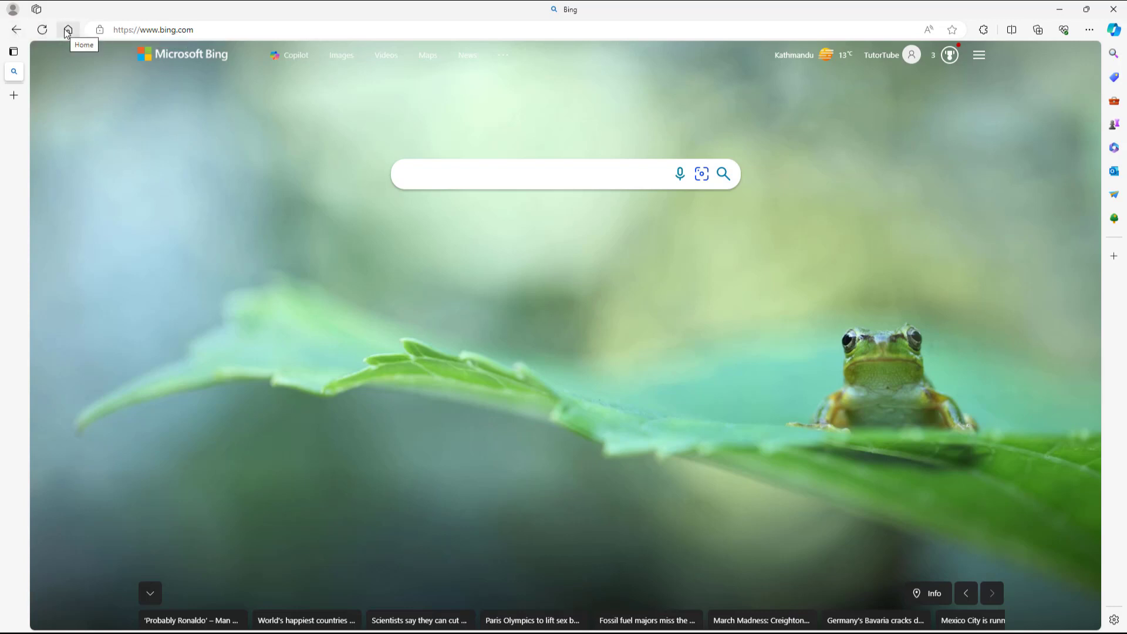
{"action": "left_click", "coordinate": [152, 29]}
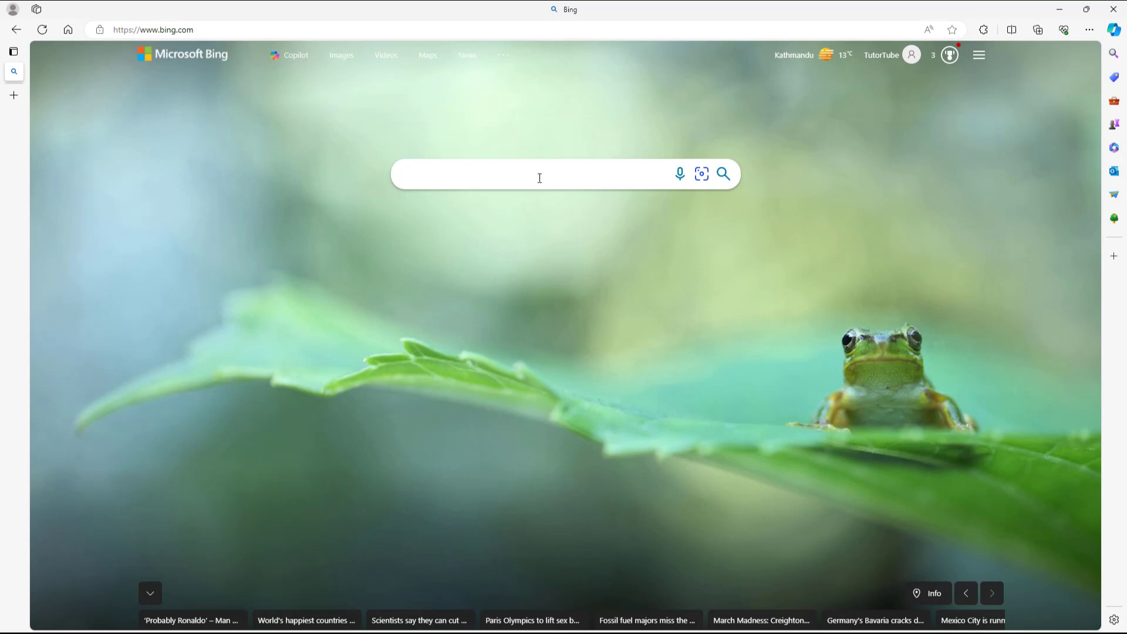
{"action": "mouse_move", "coordinate": [929, 29]}
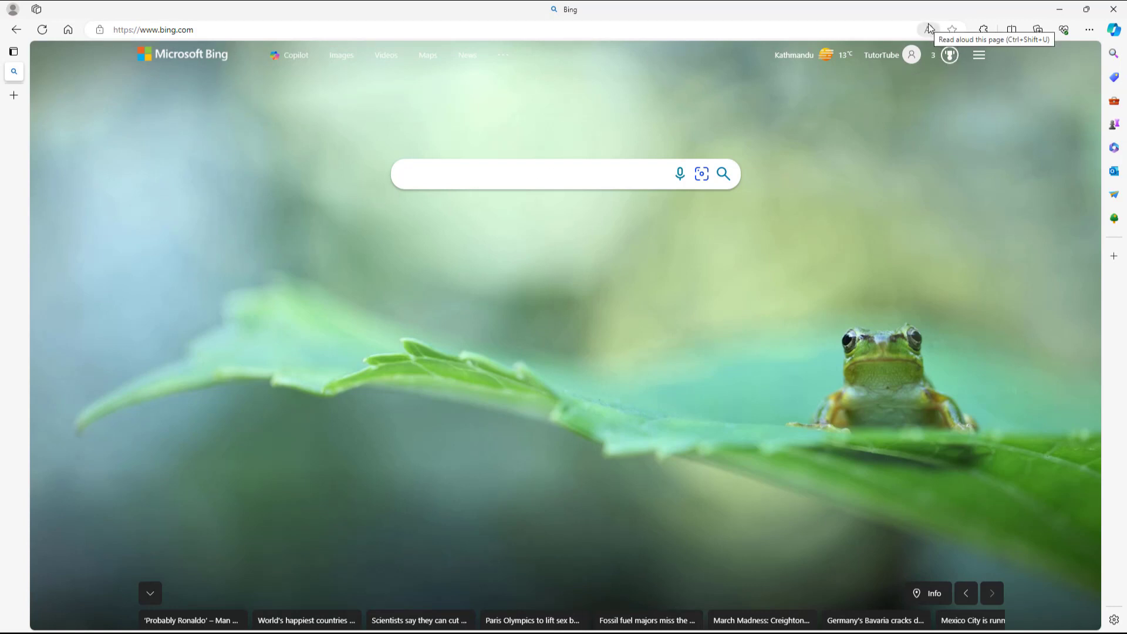
{"action": "mouse_move", "coordinate": [979, 30]}
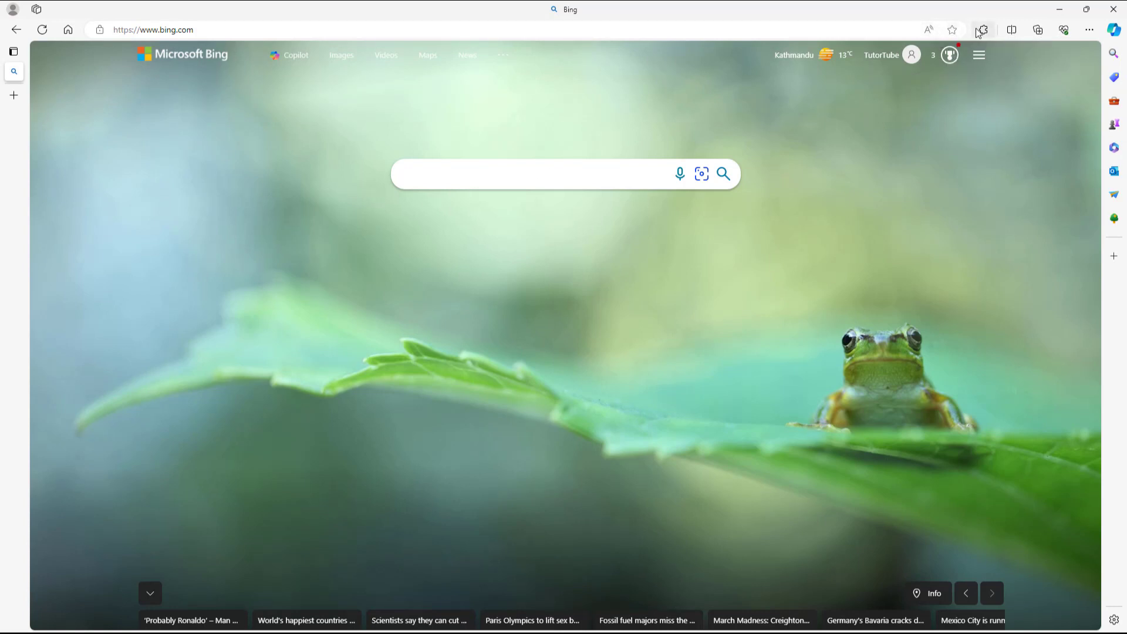
{"action": "mouse_move", "coordinate": [1032, 33]}
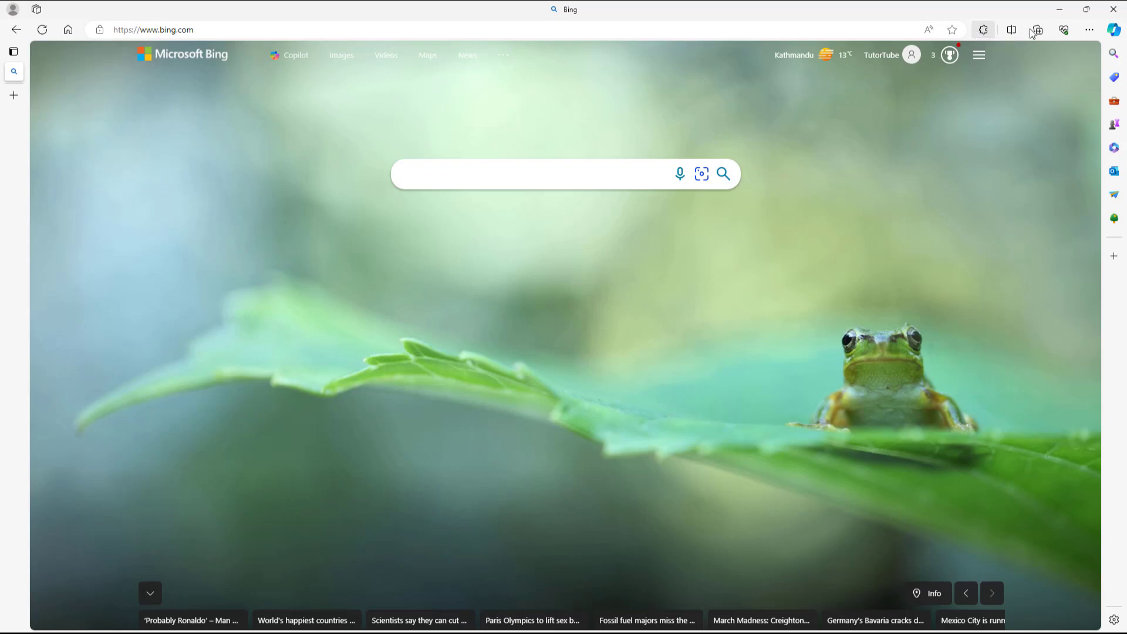
{"action": "mouse_move", "coordinate": [1011, 29]}
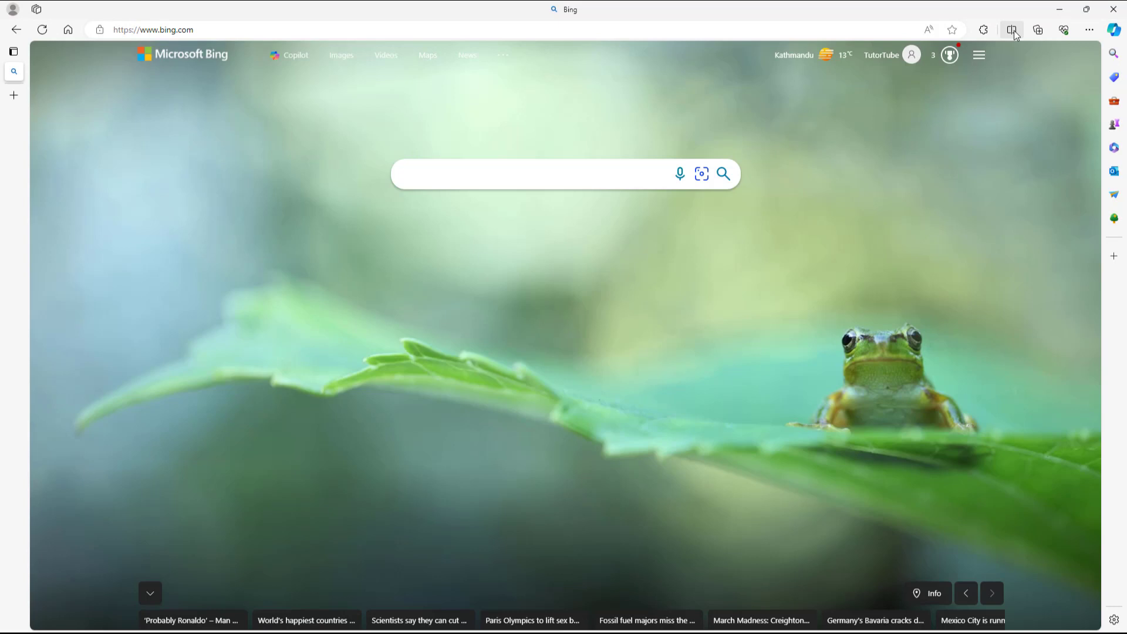
{"action": "mouse_move", "coordinate": [1037, 29]}
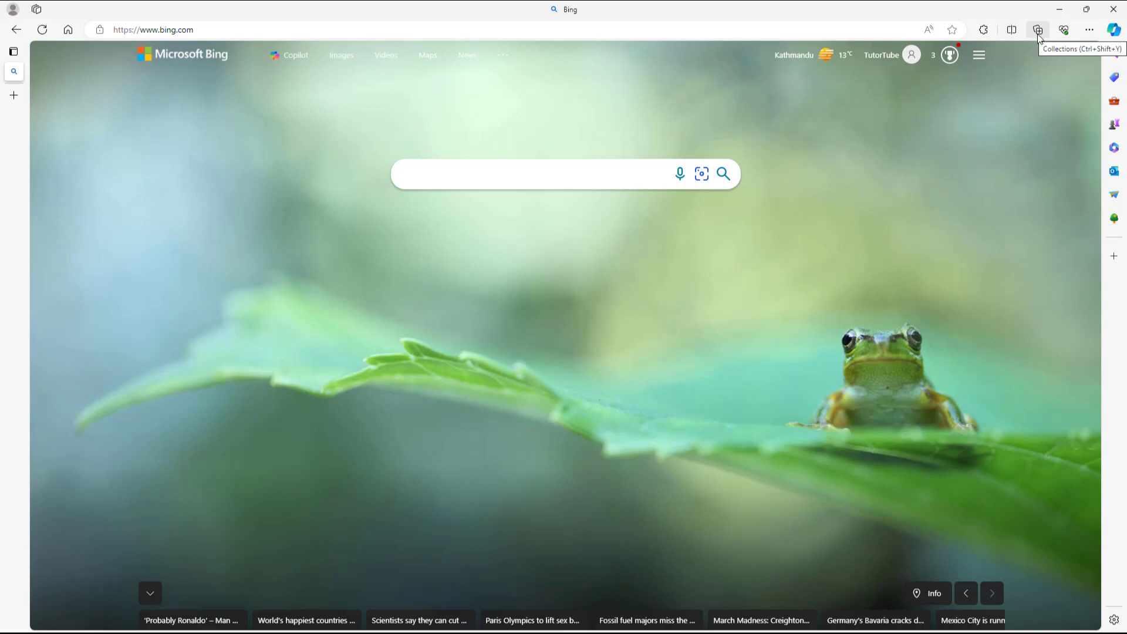
{"action": "mouse_move", "coordinate": [1064, 29]}
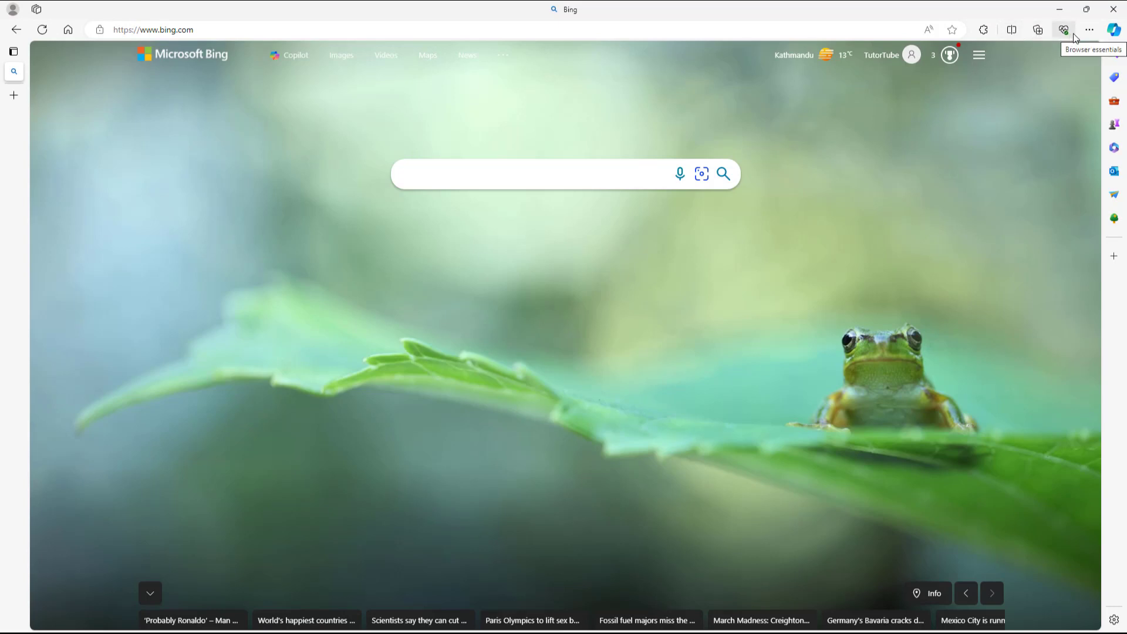
{"action": "left_click", "coordinate": [1090, 30]}
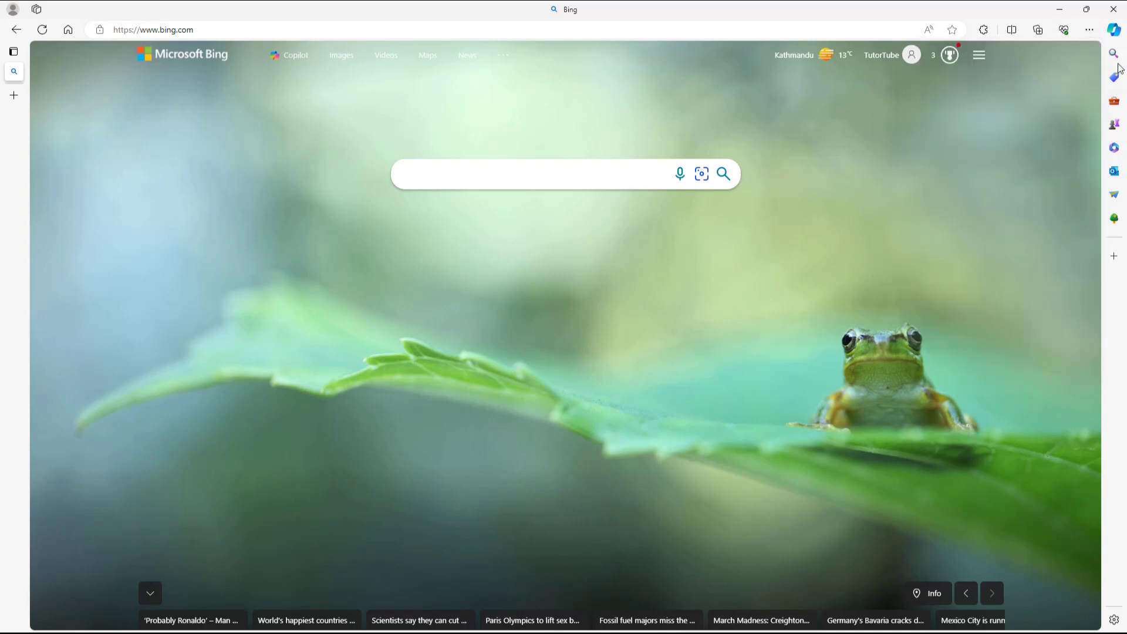
{"action": "mouse_move", "coordinate": [1114, 170]}
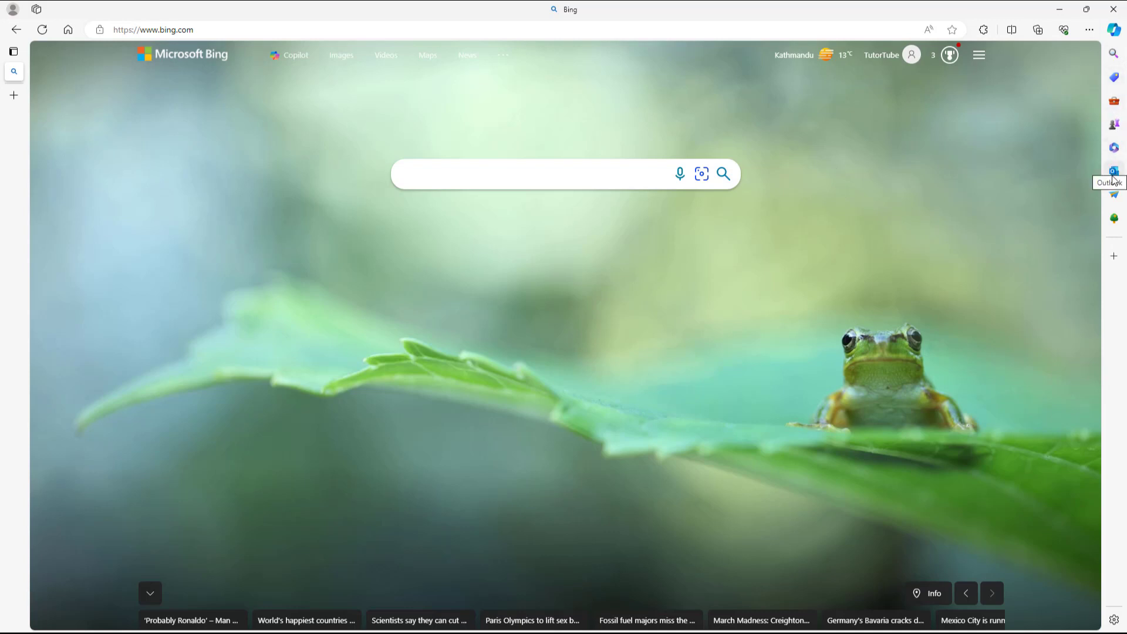
{"action": "mouse_move", "coordinate": [1116, 158]}
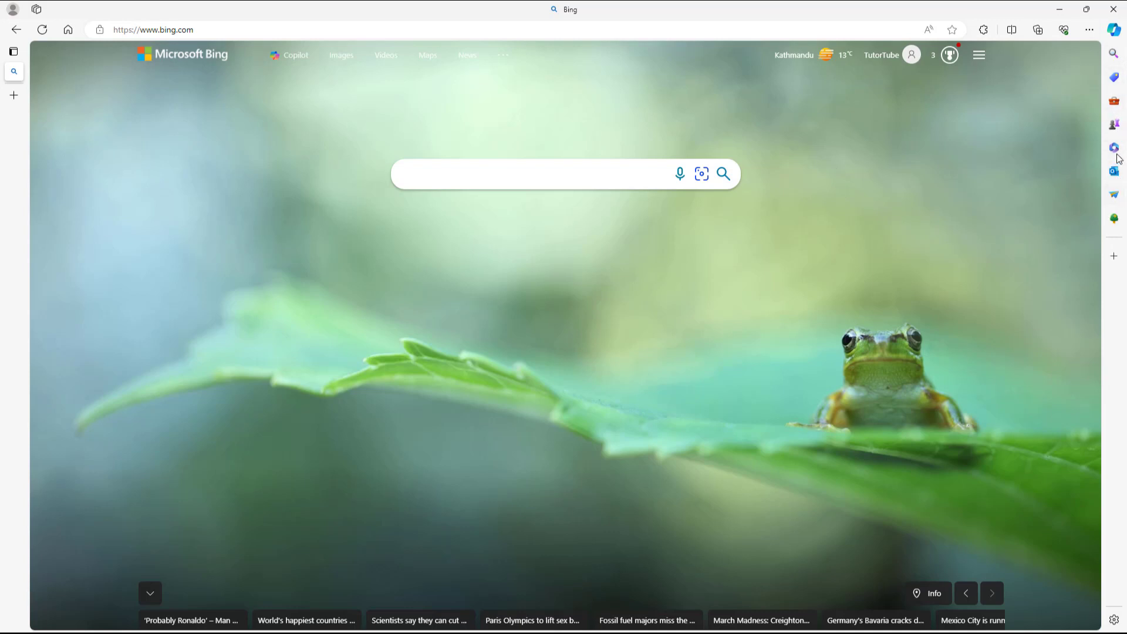
{"action": "mouse_move", "coordinate": [1111, 180]}
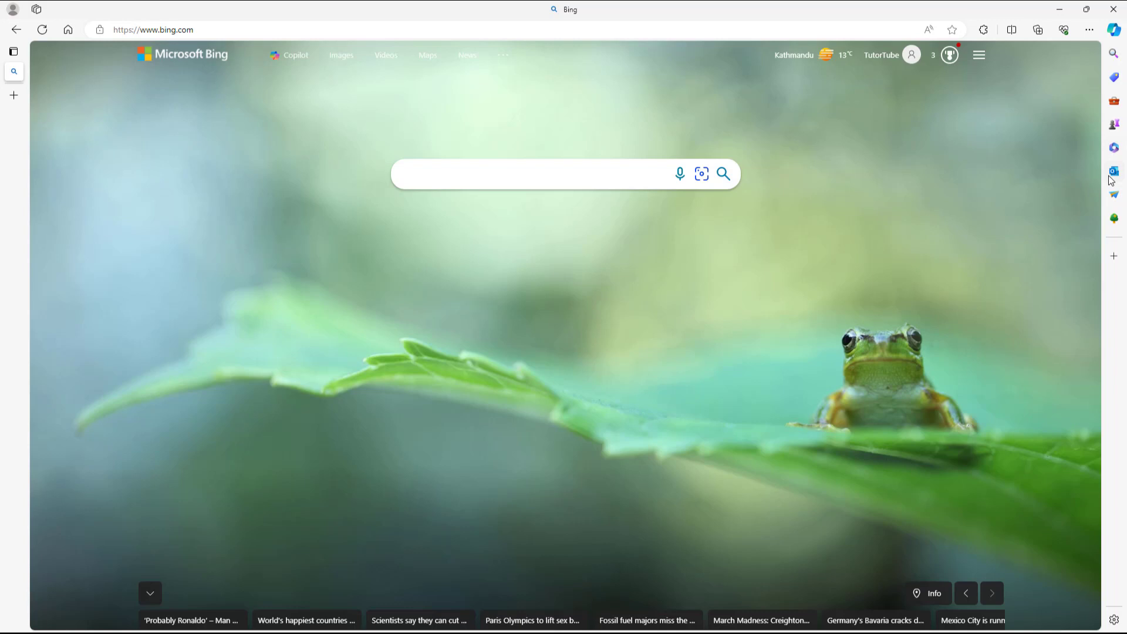
{"action": "mouse_move", "coordinate": [1113, 257]}
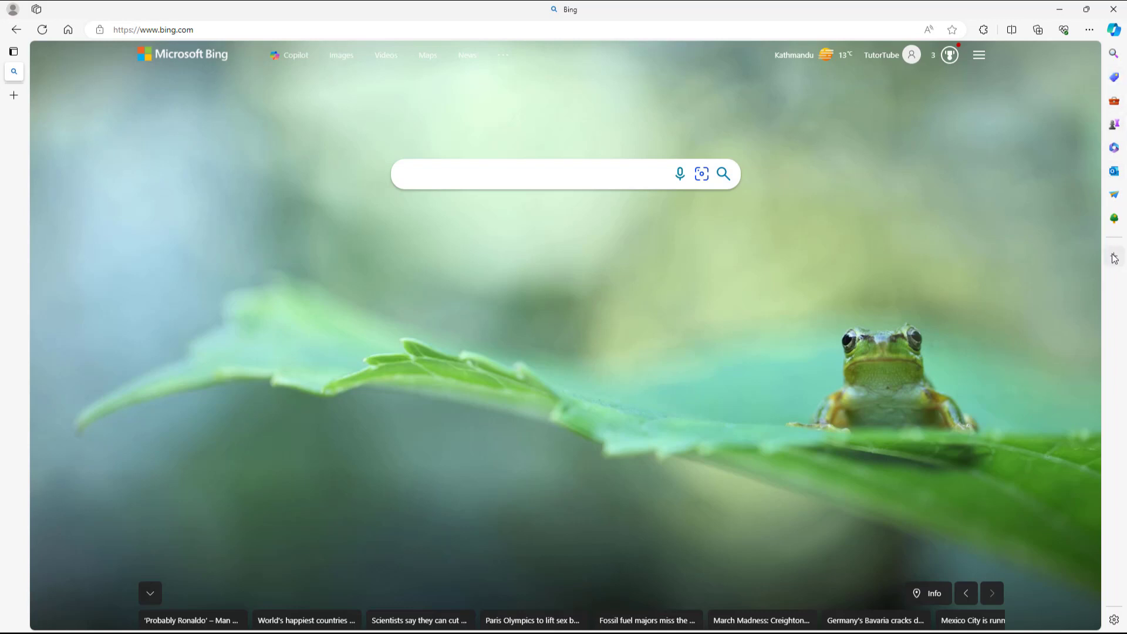
{"action": "left_click", "coordinate": [1113, 258]}
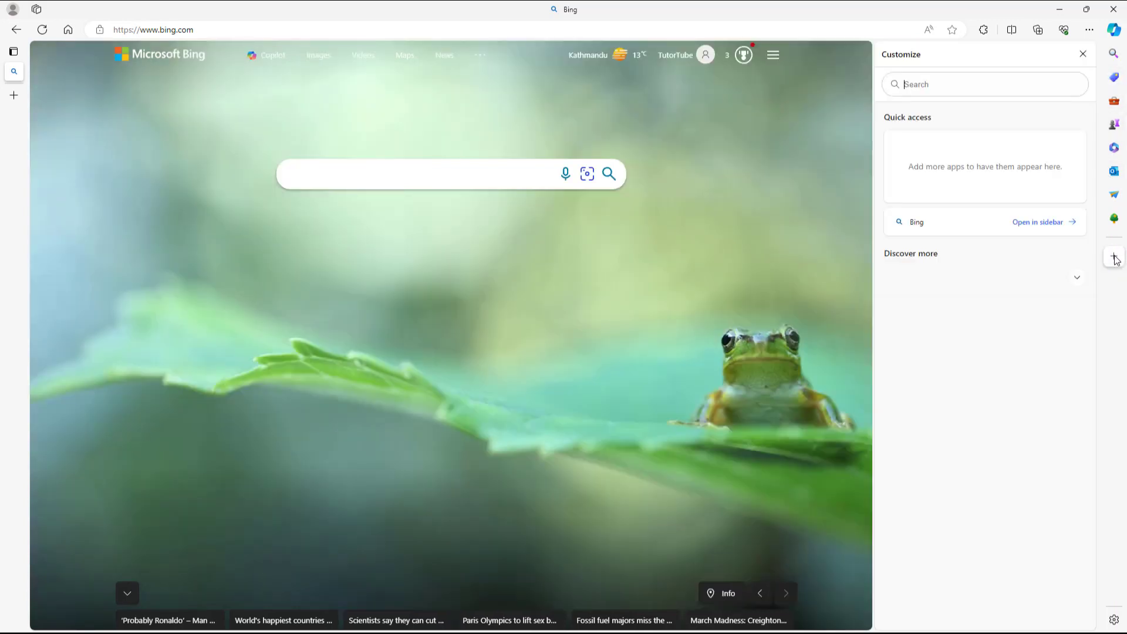
{"action": "left_click", "coordinate": [1076, 277]}
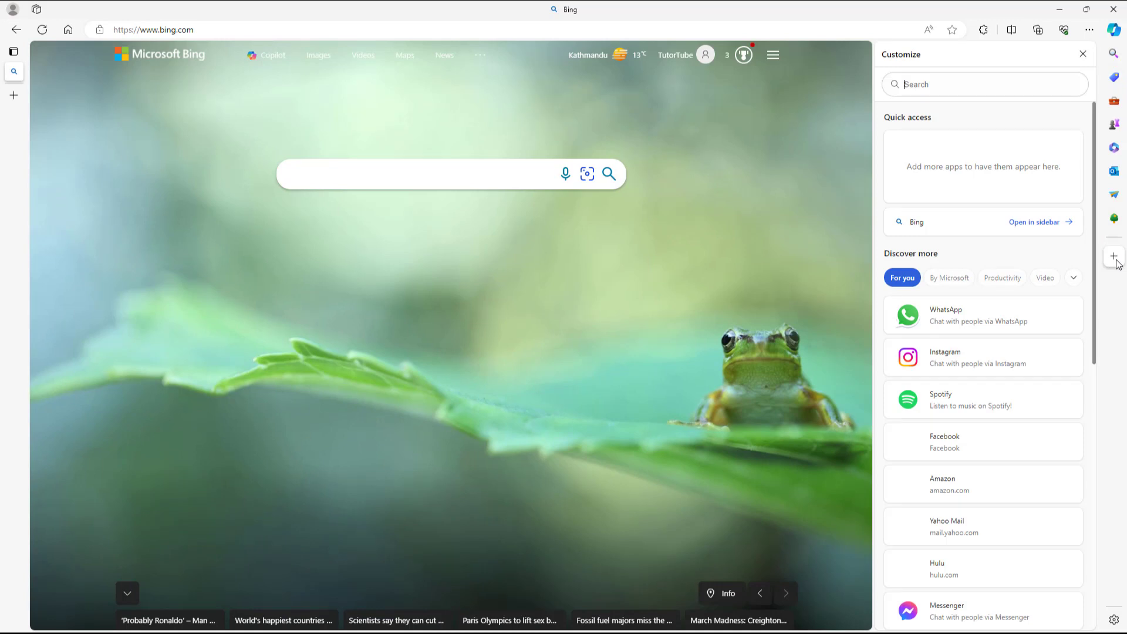
{"action": "left_click", "coordinate": [1082, 54]}
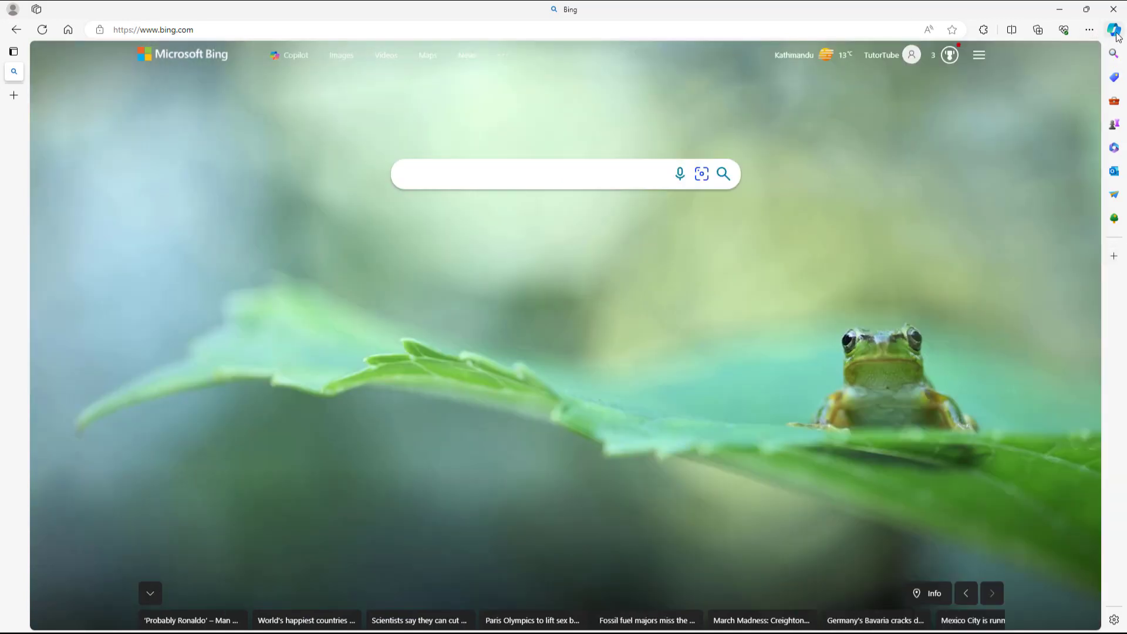
{"action": "left_click", "coordinate": [1116, 29]}
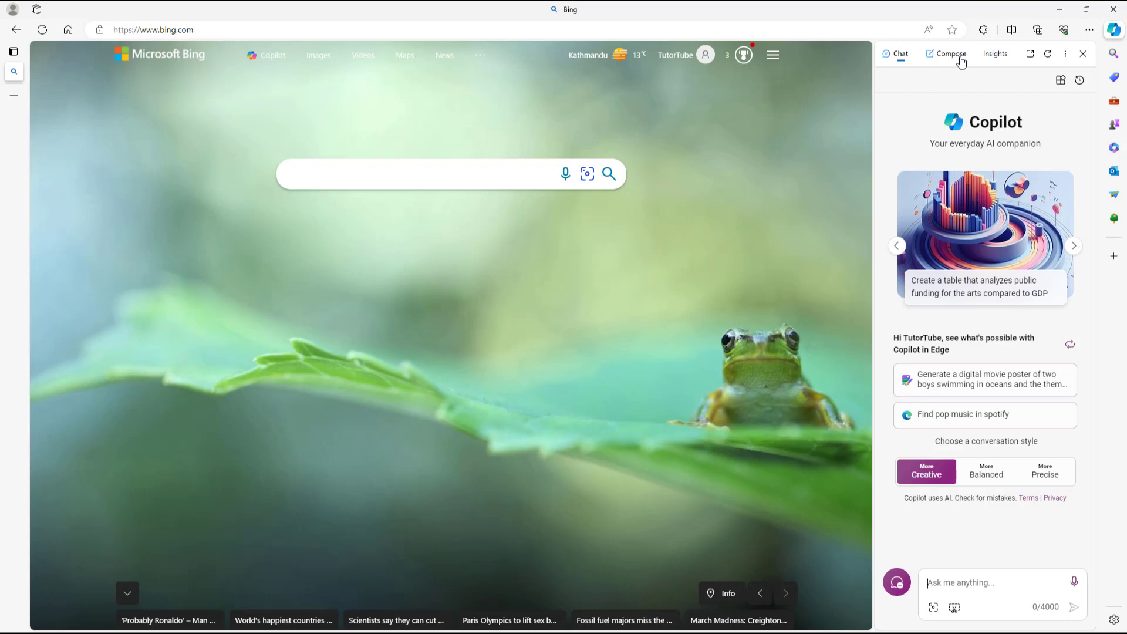
{"action": "left_click", "coordinate": [950, 53]}
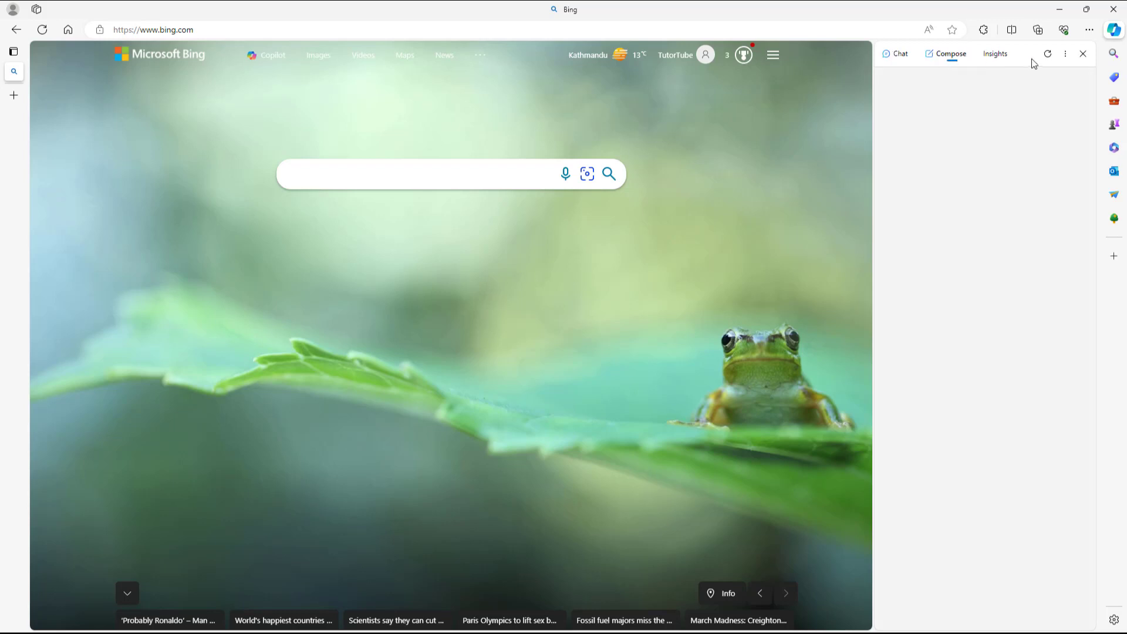
{"action": "left_click", "coordinate": [895, 53]}
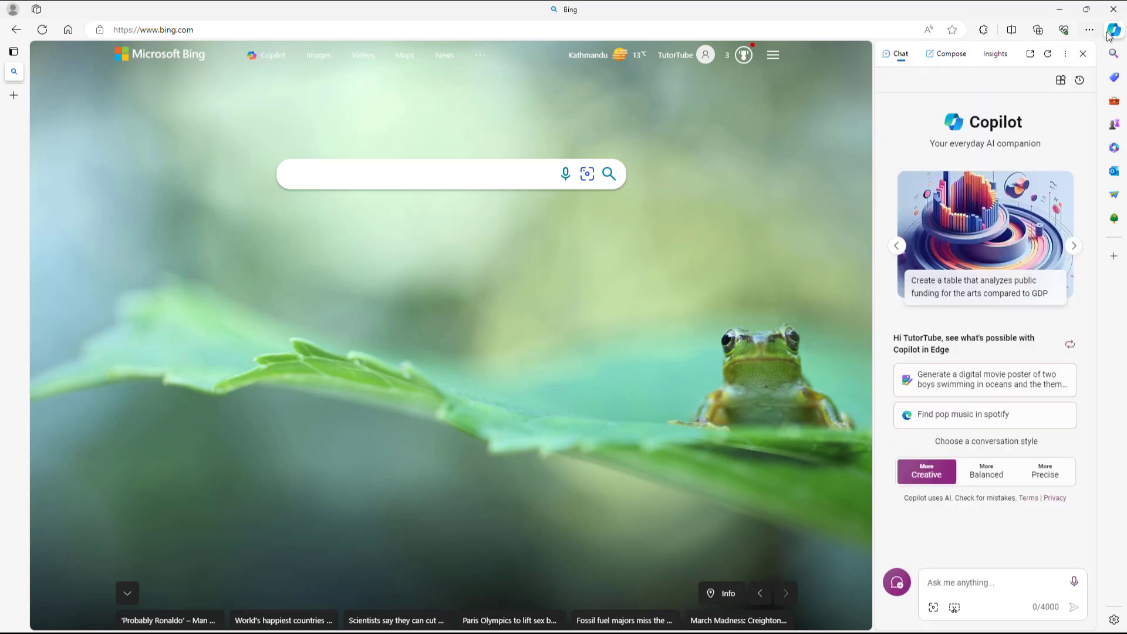
{"action": "left_click", "coordinate": [1084, 53]}
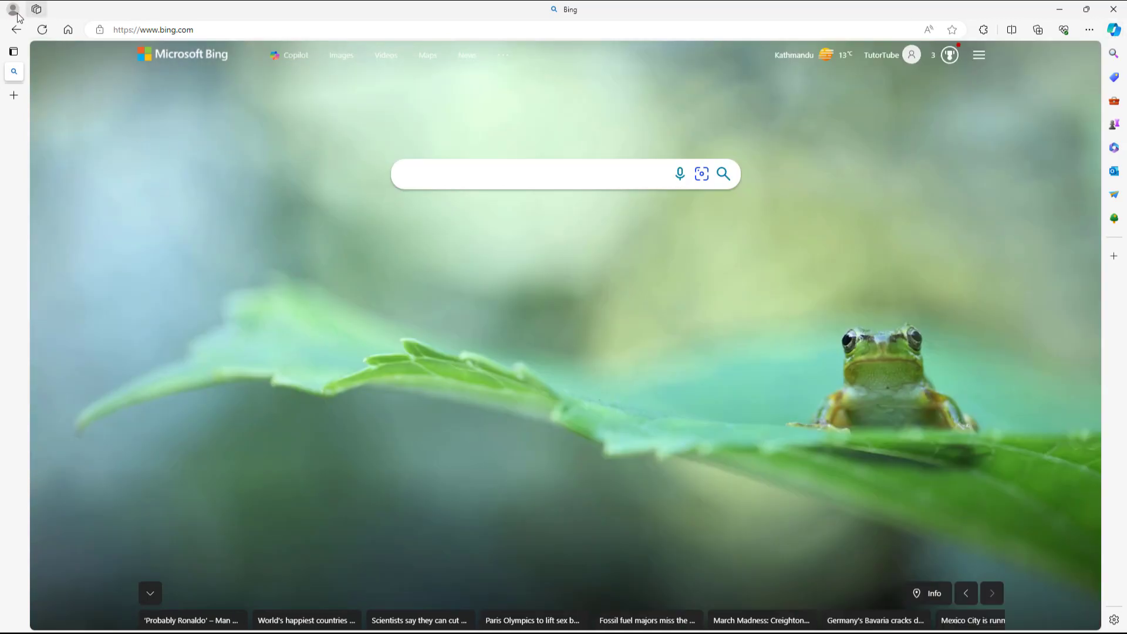
{"action": "left_click", "coordinate": [13, 10]}
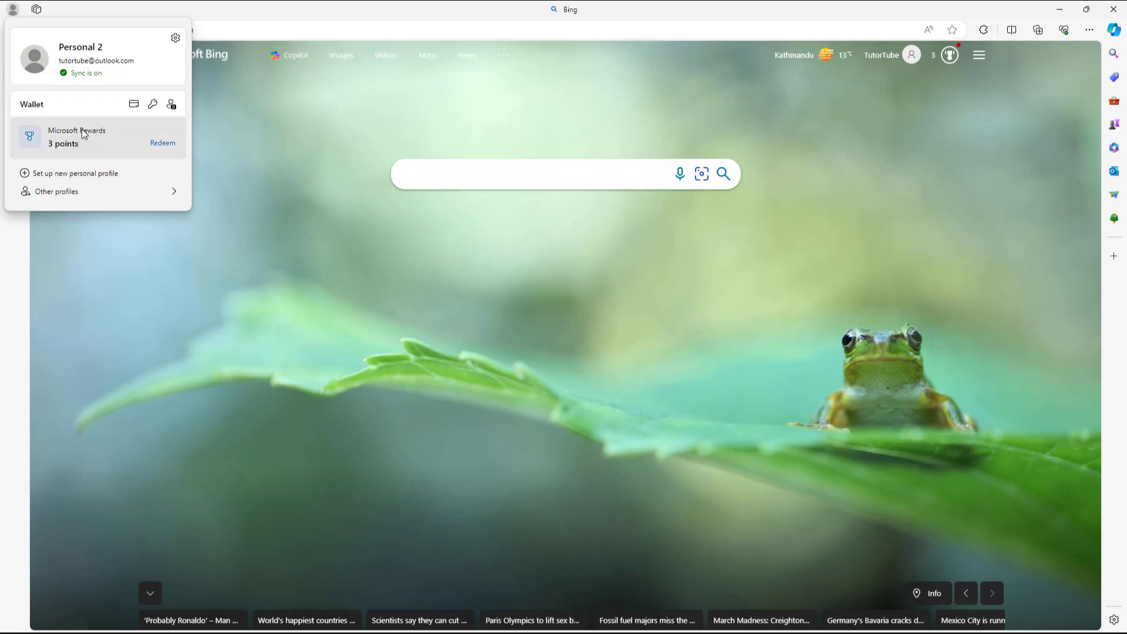
{"action": "mouse_move", "coordinate": [297, 152]}
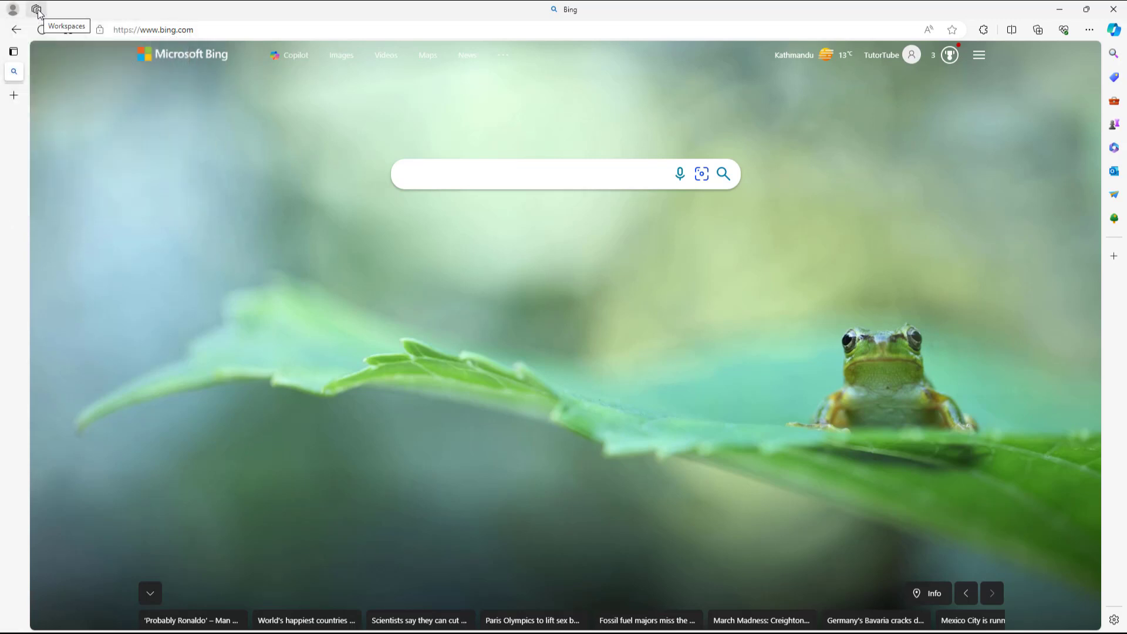
{"action": "left_click", "coordinate": [36, 9]}
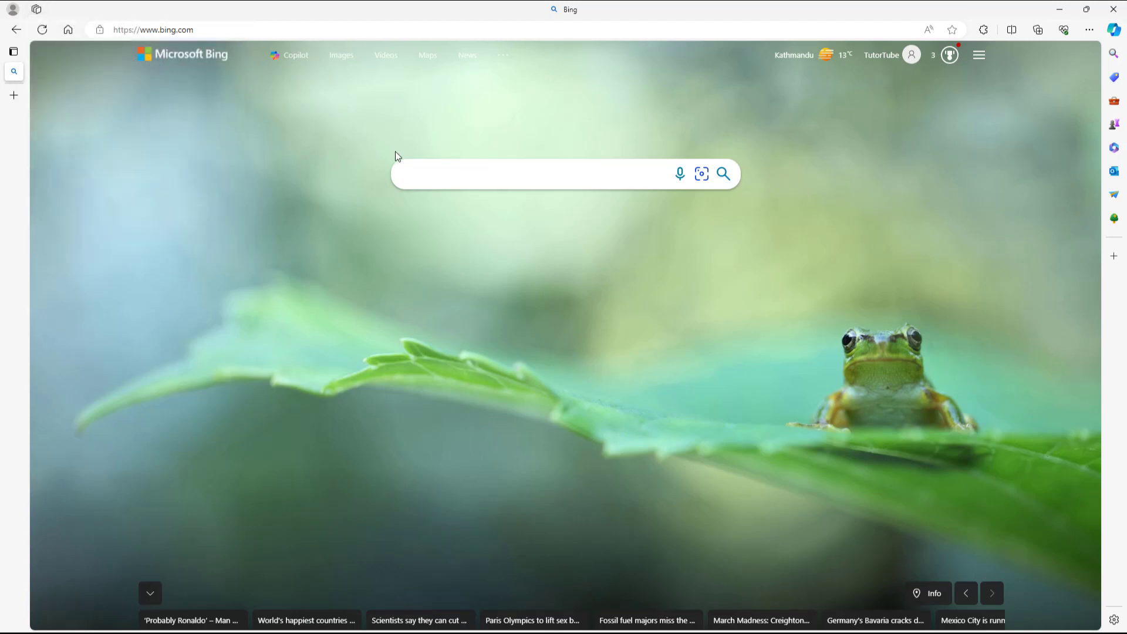
{"action": "mouse_move", "coordinate": [708, 284]}
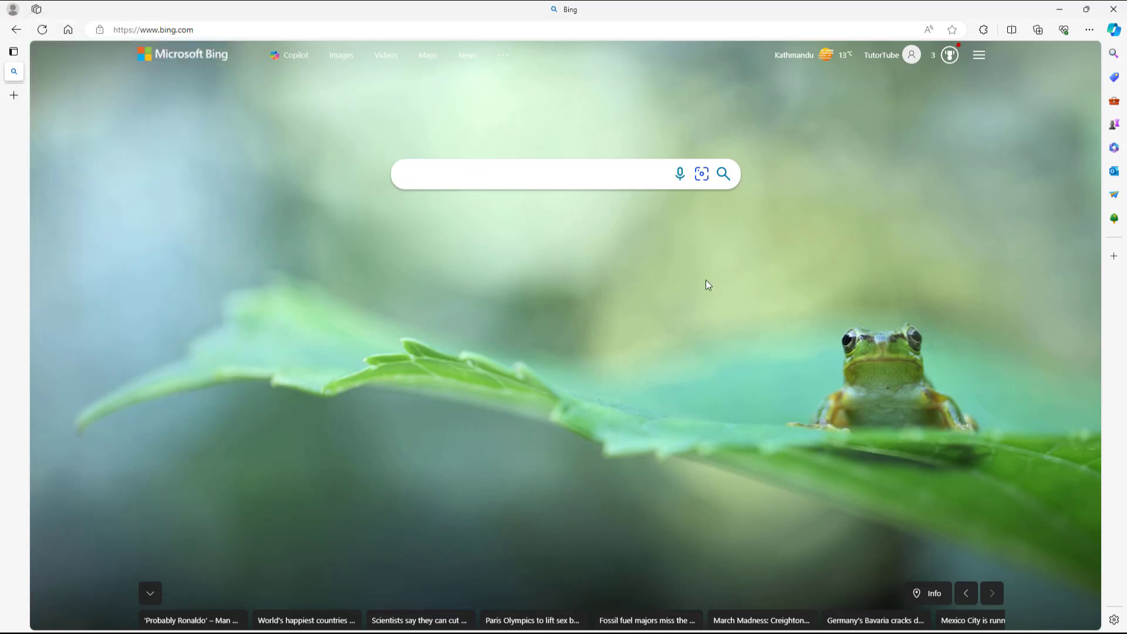
{"action": "mouse_move", "coordinate": [604, 272]}
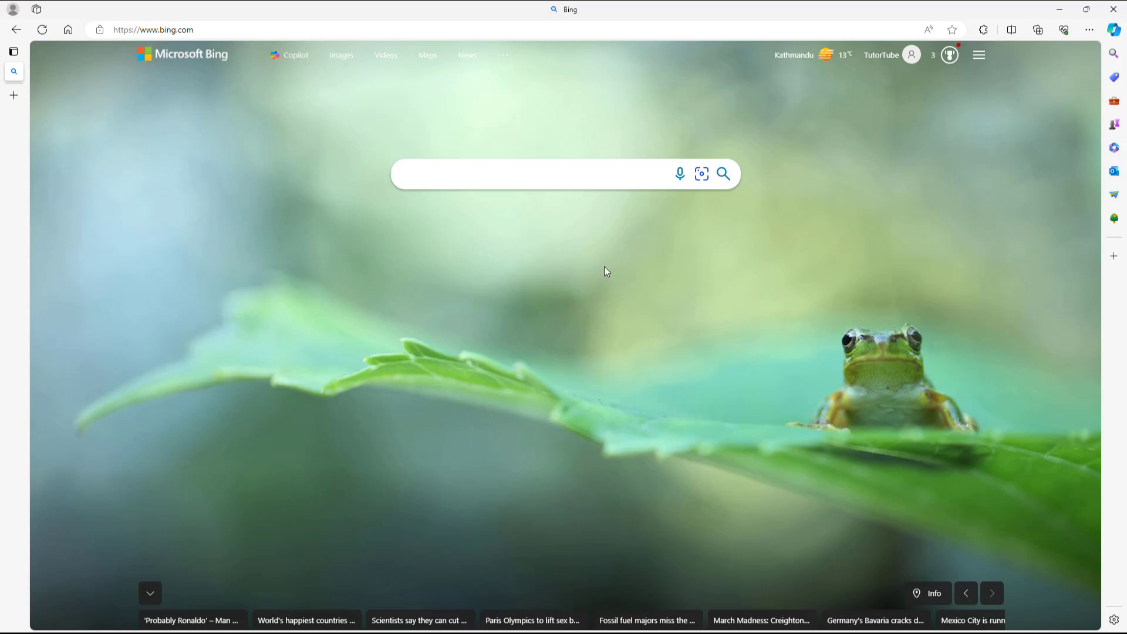
{"action": "mouse_move", "coordinate": [602, 251]}
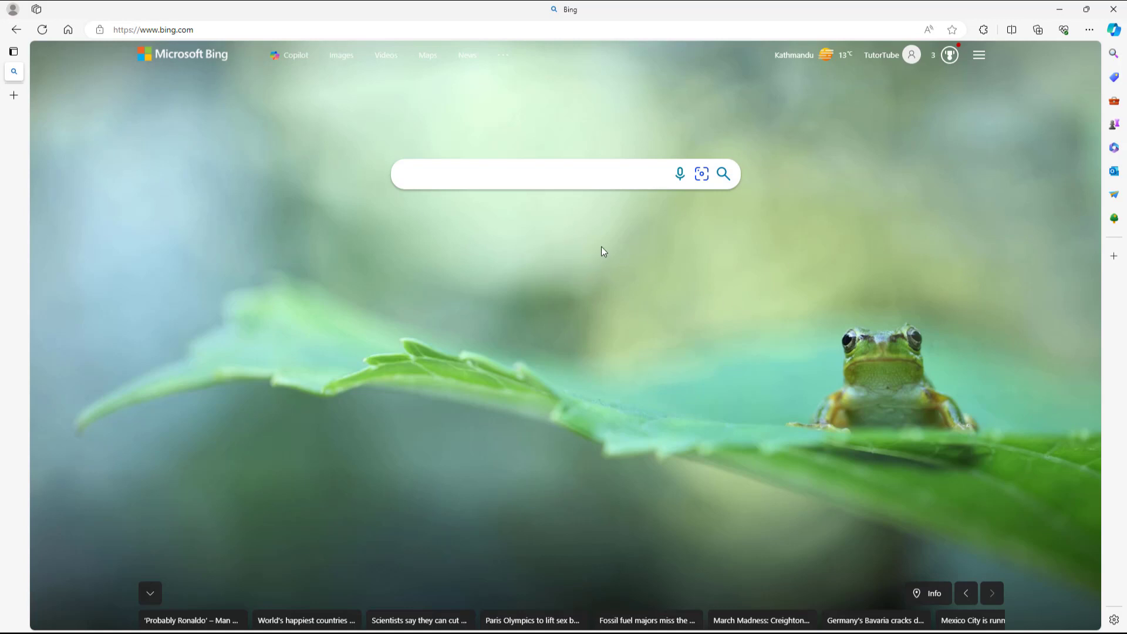
{"action": "mouse_move", "coordinate": [614, 319]}
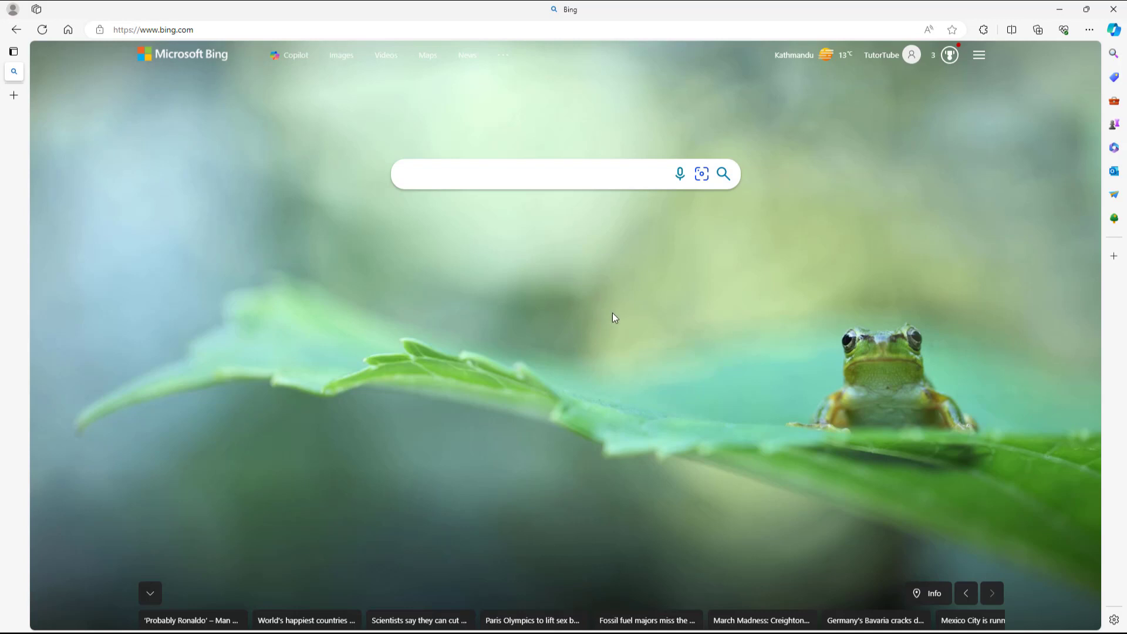
{"action": "mouse_move", "coordinate": [664, 303]}
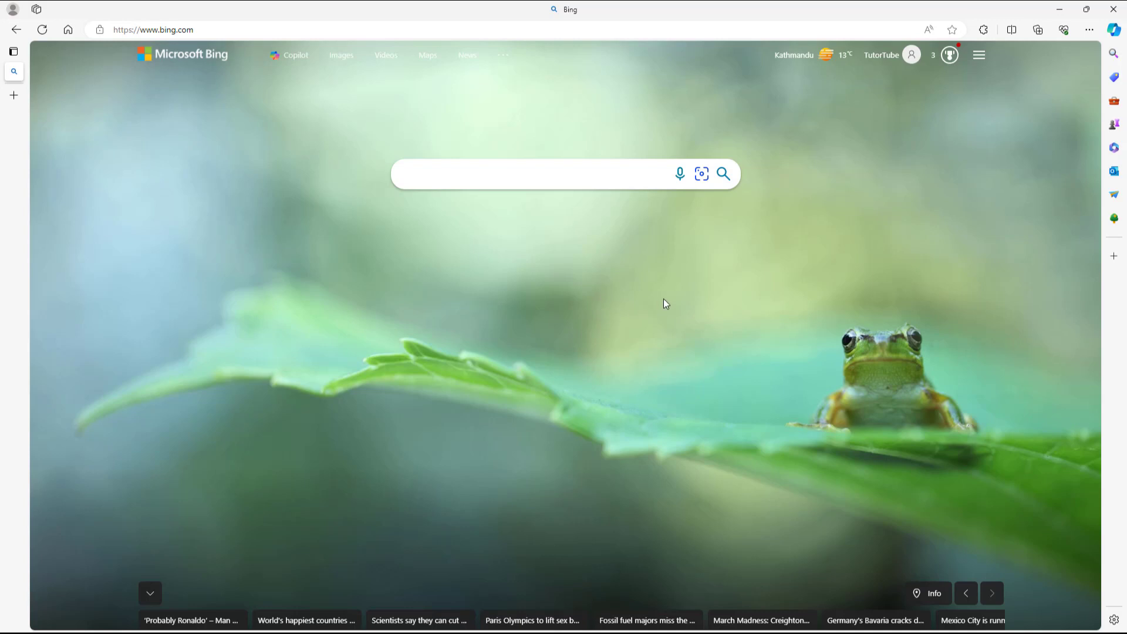
{"action": "mouse_move", "coordinate": [659, 287]}
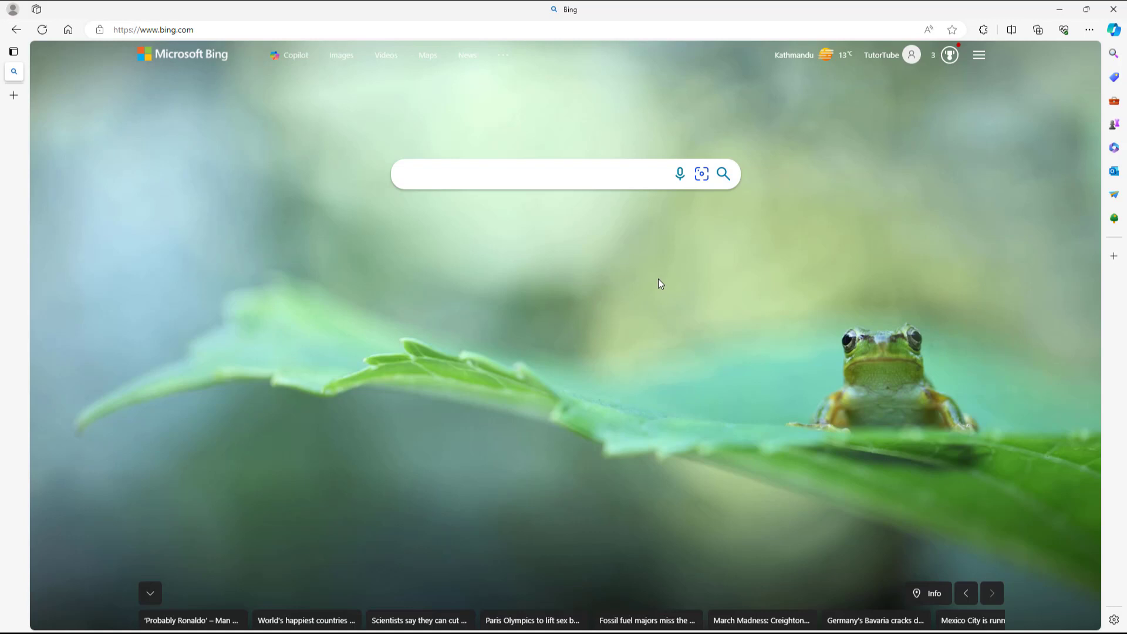
{"action": "mouse_move", "coordinate": [664, 283]}
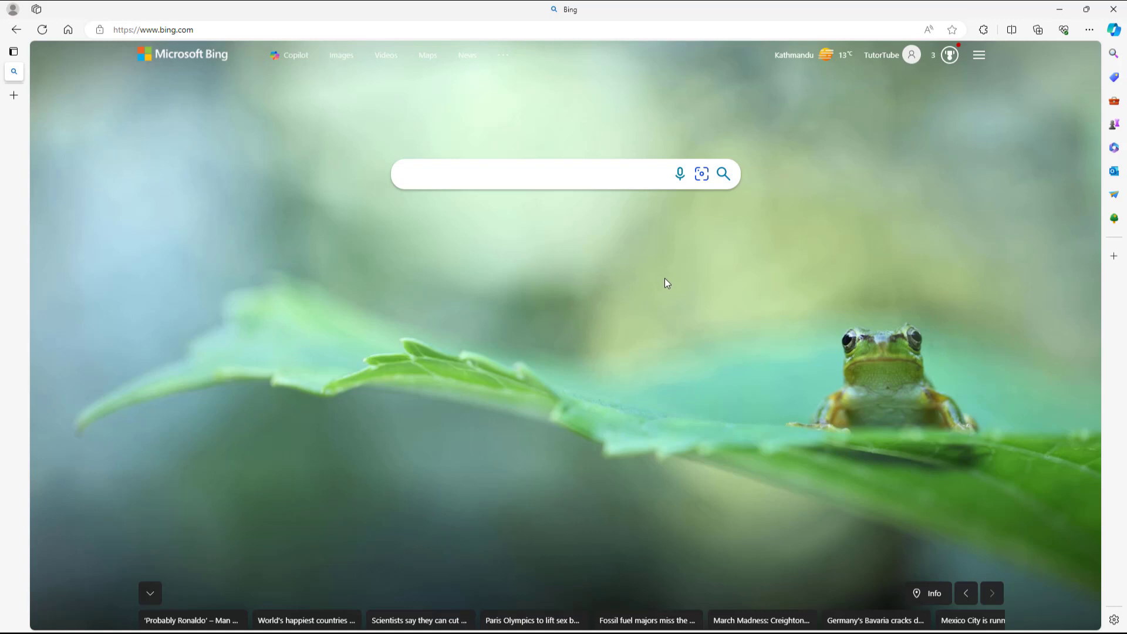
{"action": "mouse_move", "coordinate": [623, 266]}
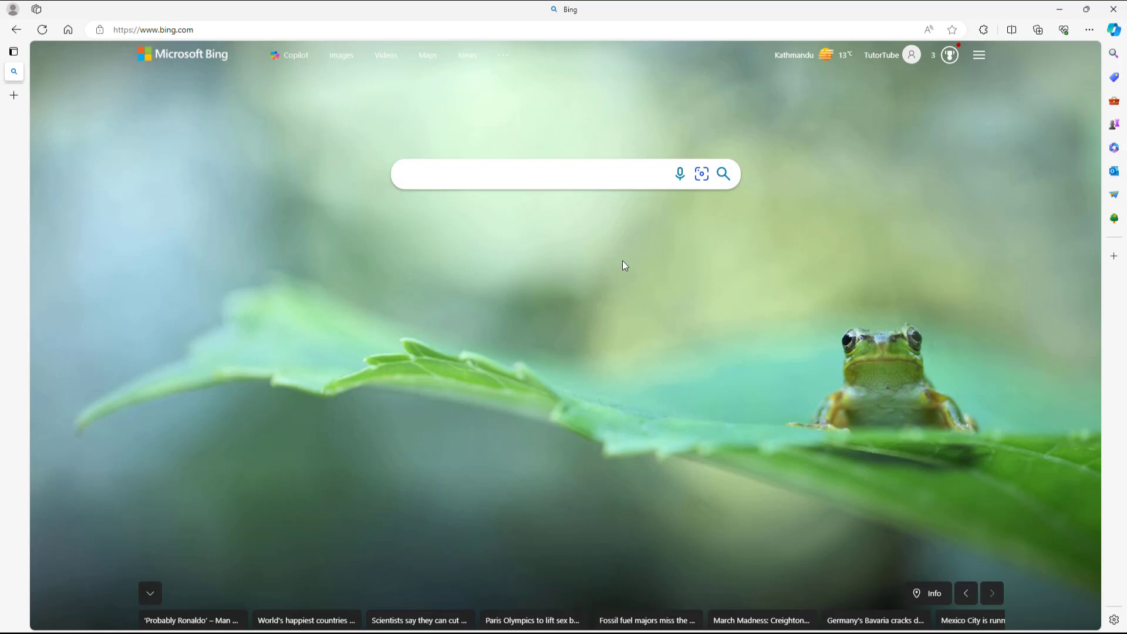
{"action": "mouse_move", "coordinate": [656, 260]}
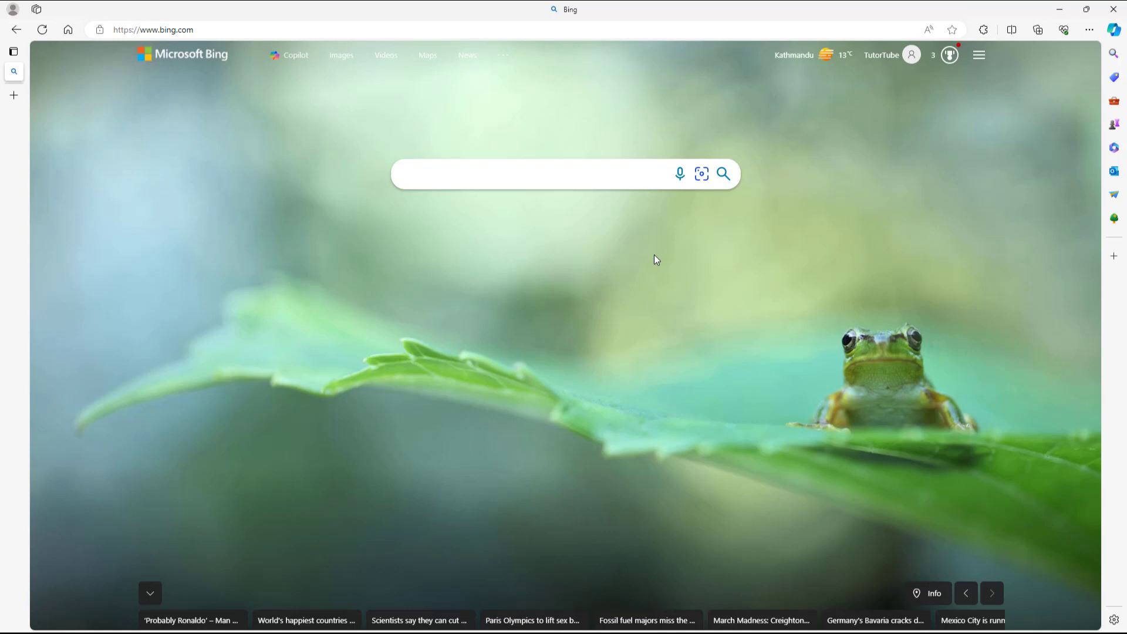